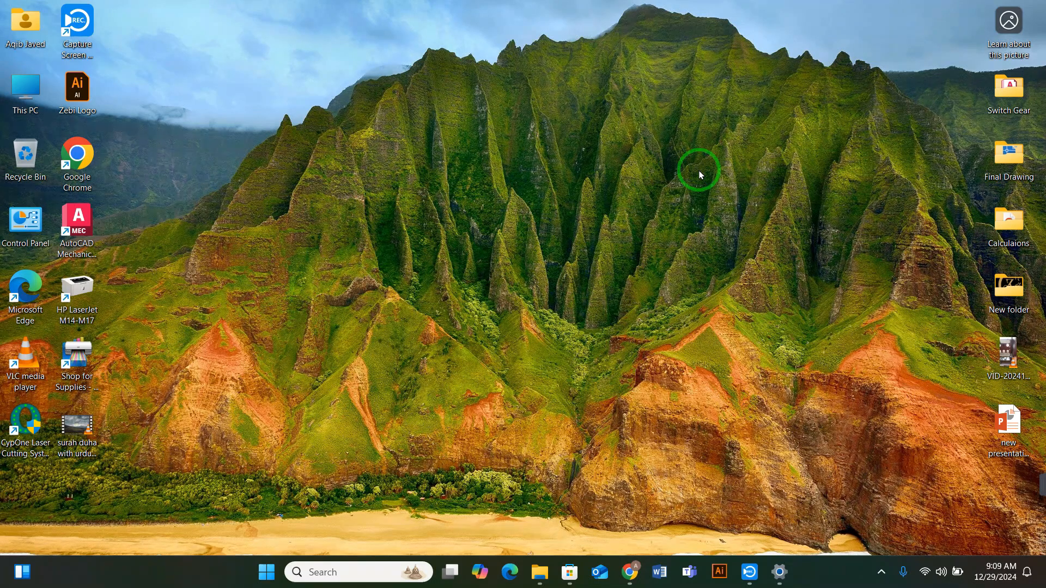
{"action": "mouse_move", "coordinate": [705, 379]}
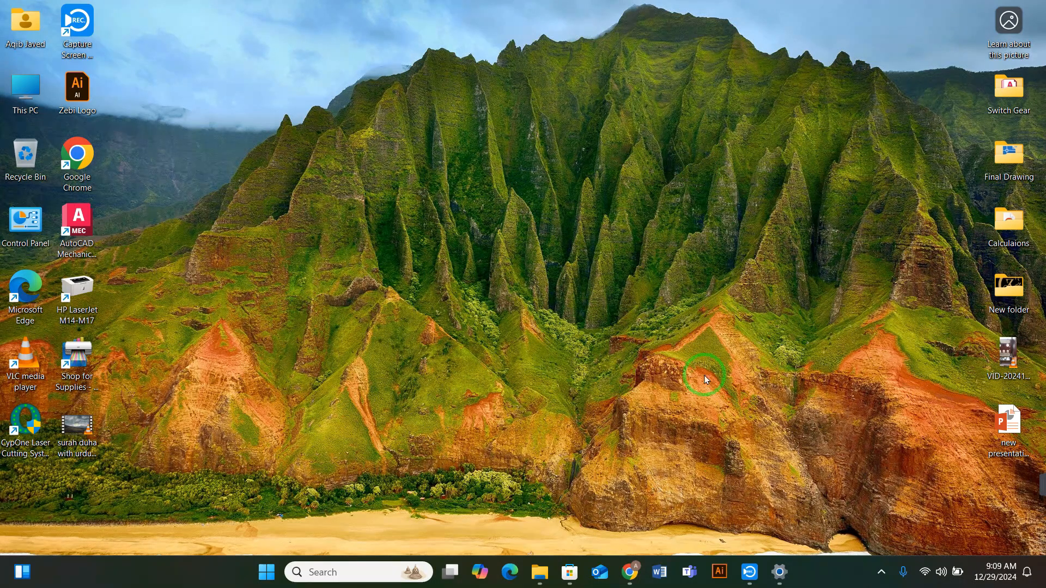
Bring the Chrome window forward on the 'Windows 10 Keys.txt - GitHub' gist tab
{"action": "left_click", "coordinate": [630, 572]}
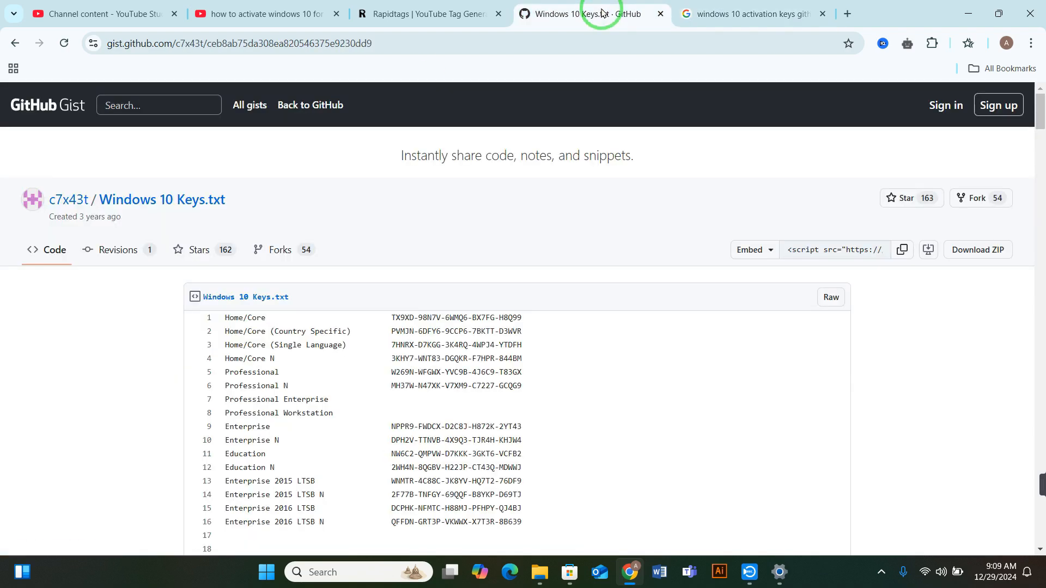
Scroll the Windows 10 keys gist, then put Chrome away to show the desktop
{"action": "scroll", "scroll_direction": "down", "scroll_amount": 3}
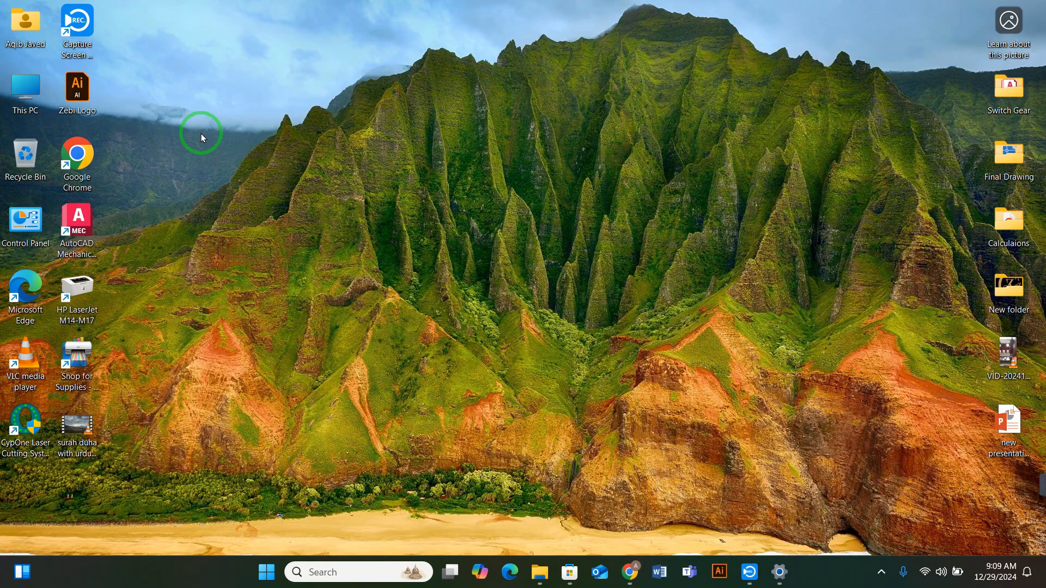
Open Settings from the desktop context menu to System > About, showing Windows 11 Pro
{"action": "right_click", "coordinate": [25, 90]}
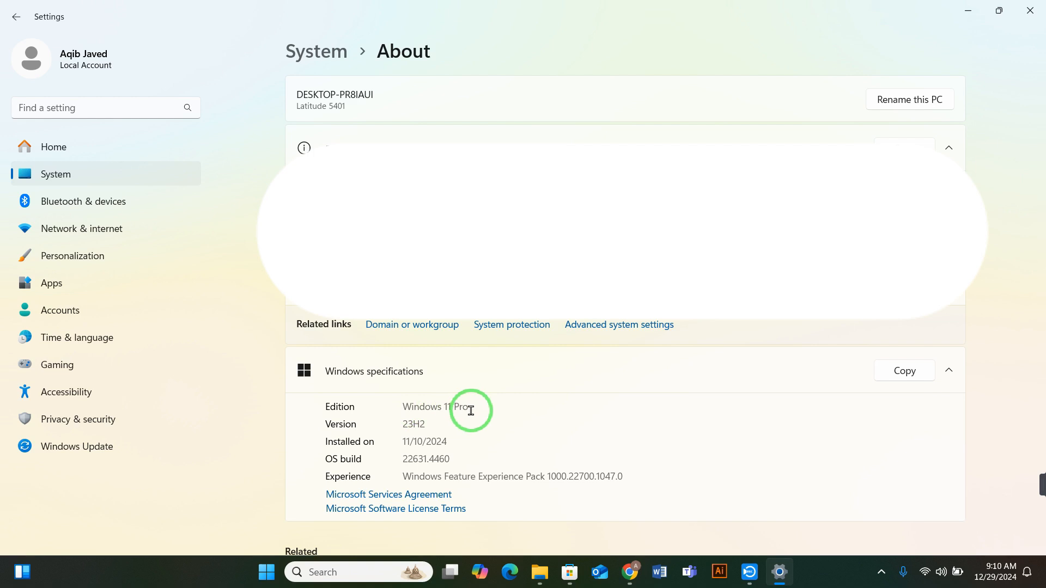
{"action": "mouse_move", "coordinate": [871, 51]}
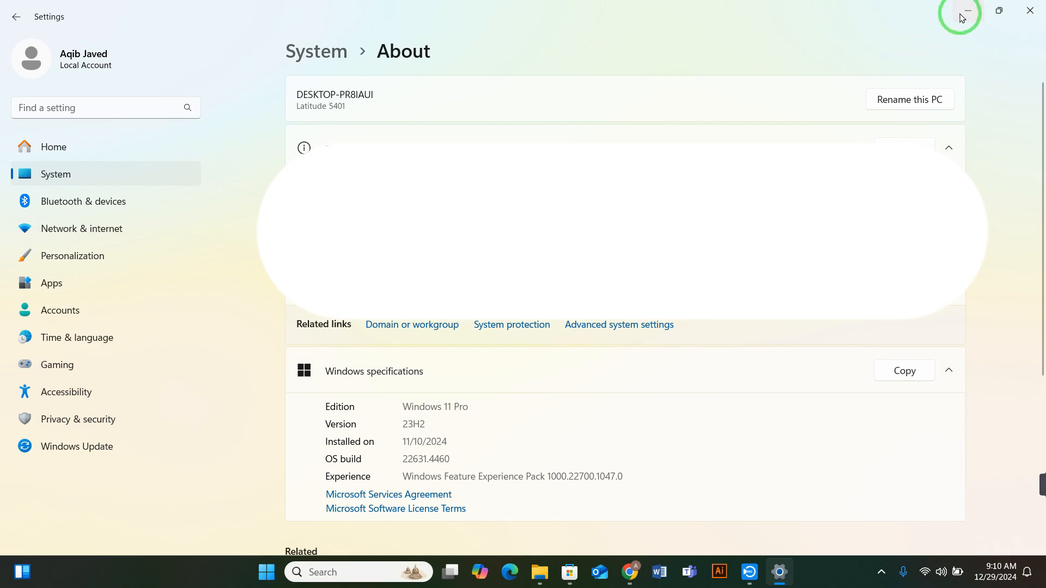
Minimize Settings and return to the Chrome gist listing Windows 10 keys
{"action": "left_click", "coordinate": [630, 571]}
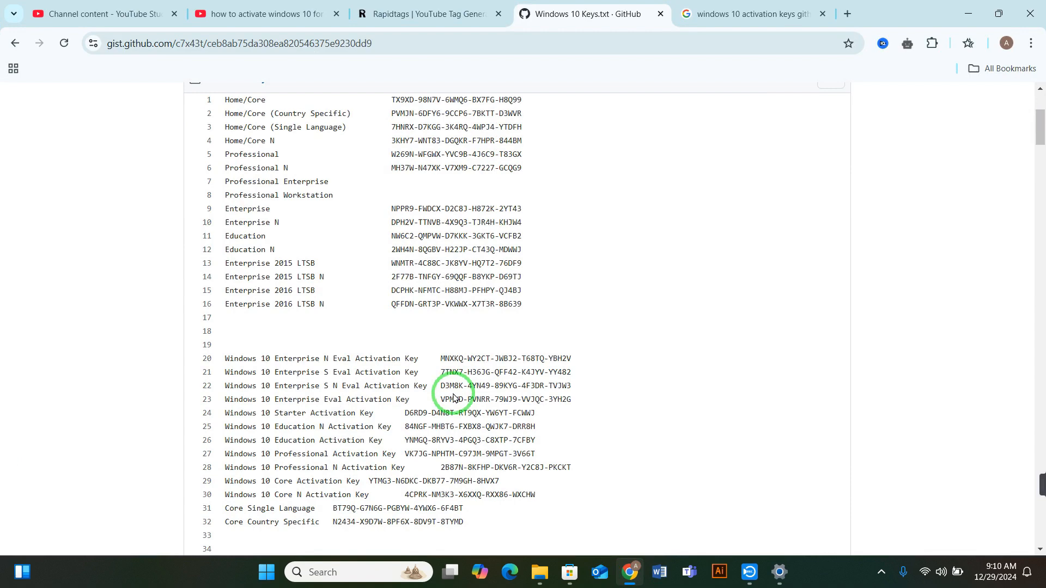
Scroll to and select the Windows 10 Pro key in the gist
{"action": "scroll", "scroll_direction": "down", "scroll_amount": 3}
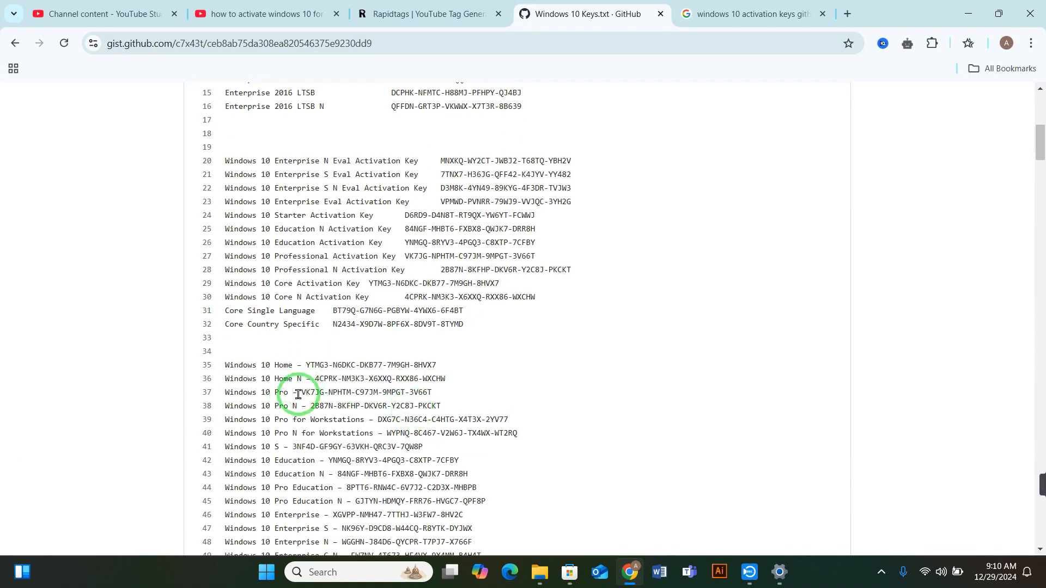
{"action": "left_click_drag", "start_coordinate": [301, 392], "coordinate": [432, 392]}
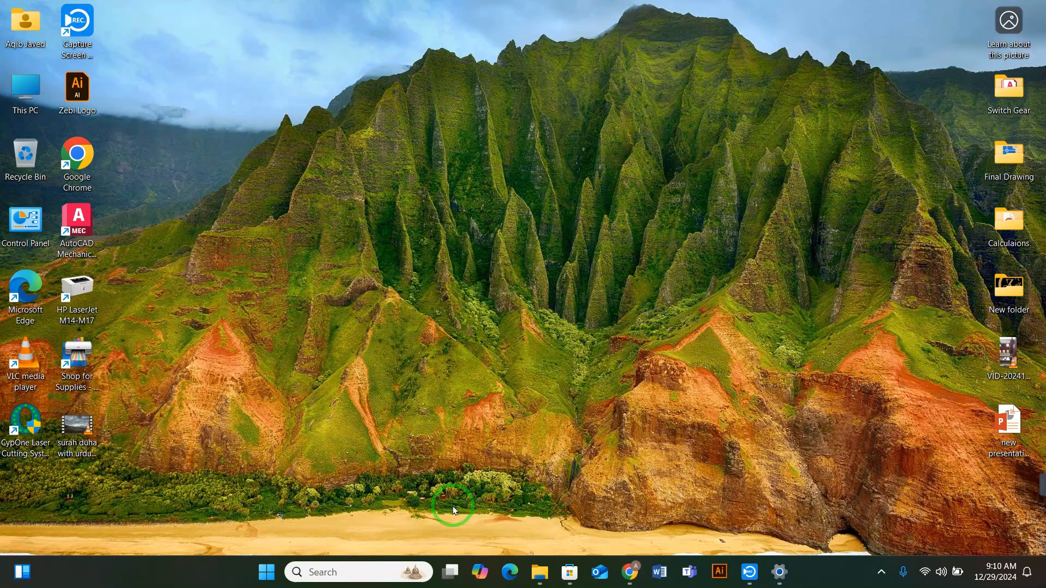
Search 'activation', open Activation settings, and expand the Windows 11 Pro digital-license state
{"action": "left_click", "coordinate": [359, 572]}
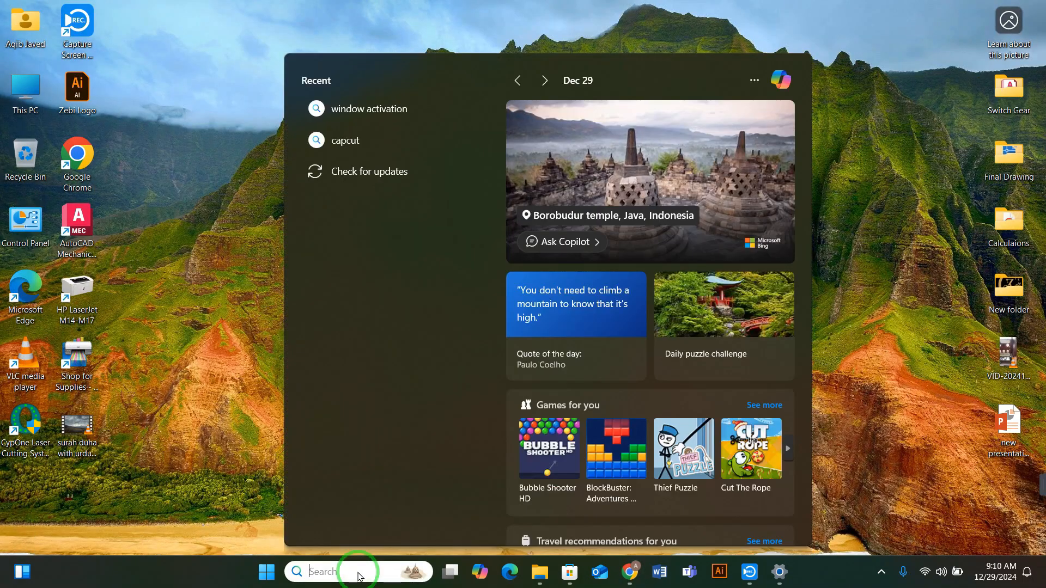
{"action": "type", "text": "window"}
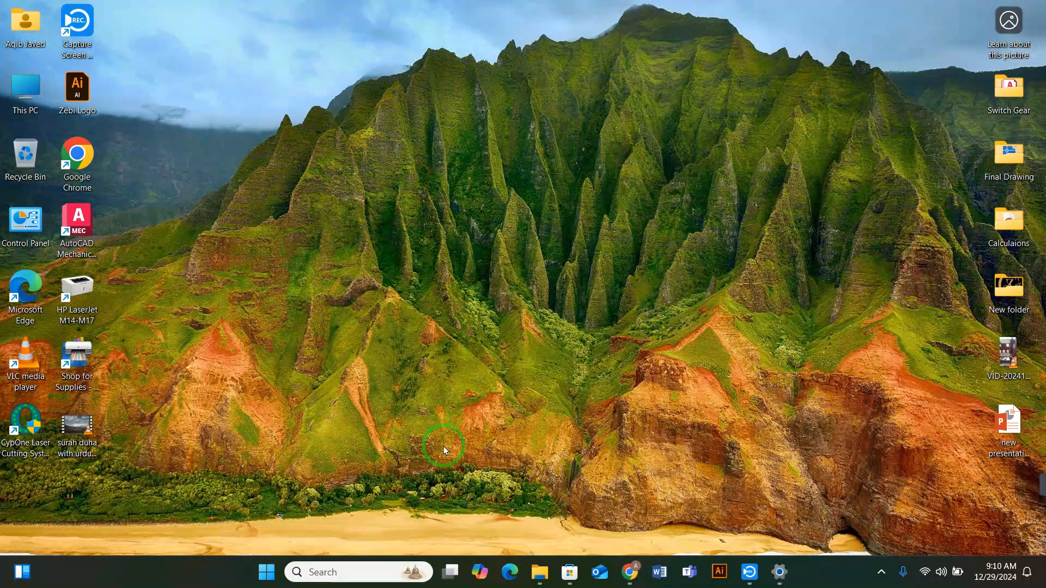
{"action": "type", "text": "acti"}
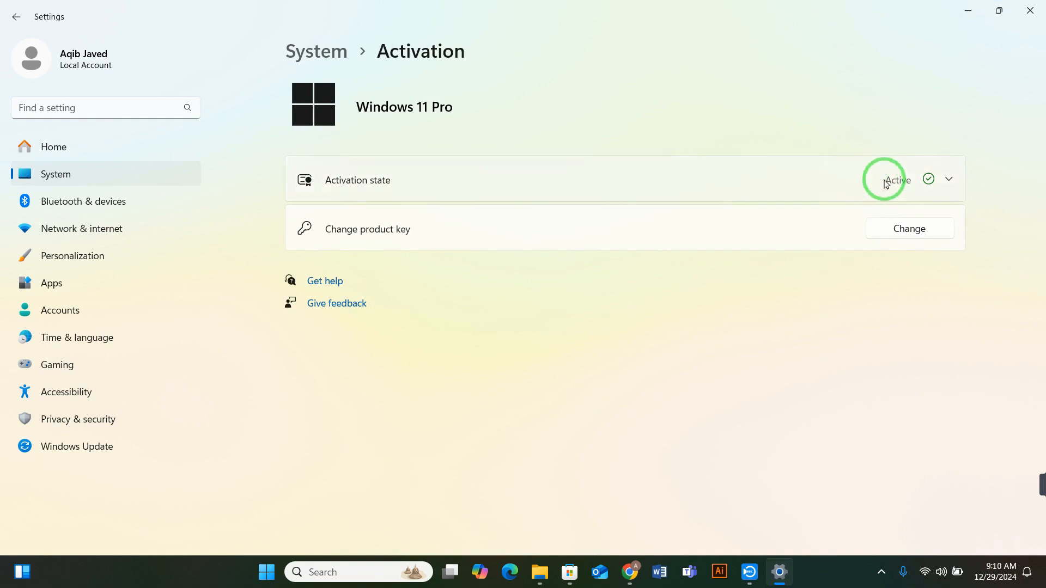
{"action": "left_click", "coordinate": [948, 179]}
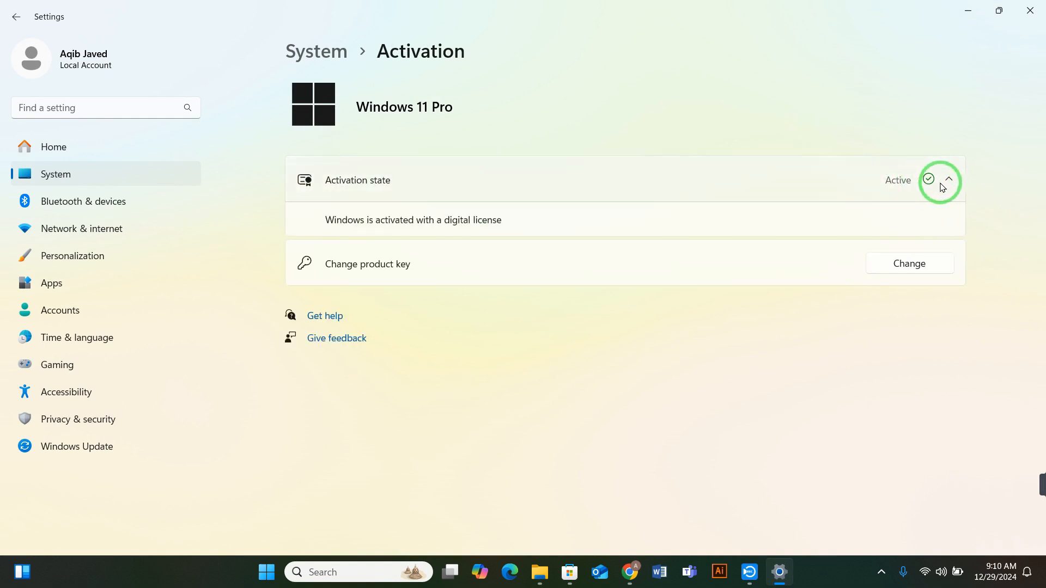